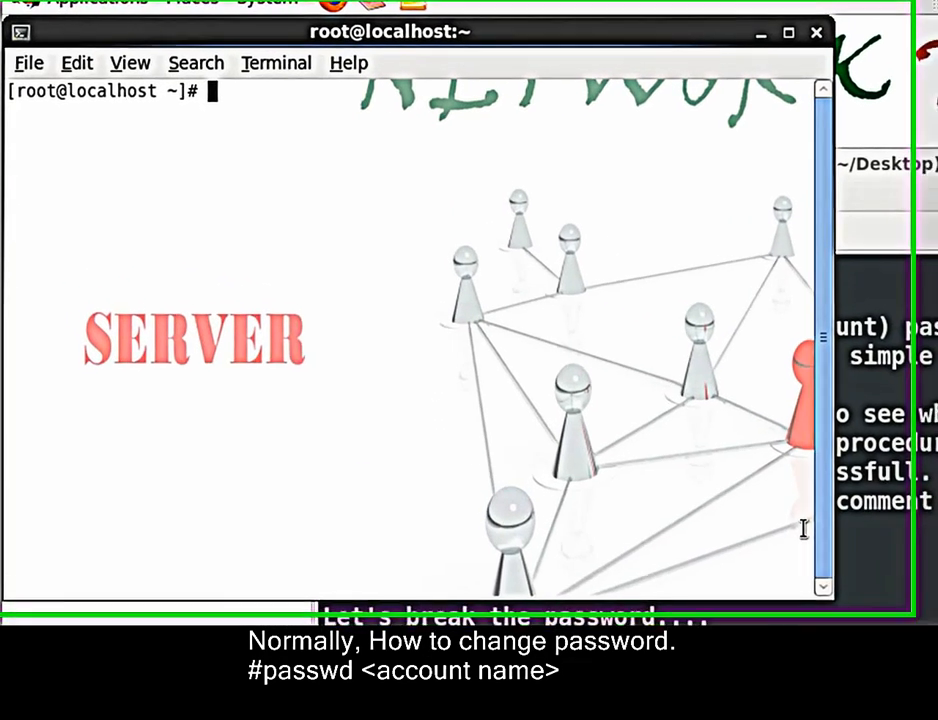
# - Change the root password with passwd root until all authentication tokens update successfully
pyautogui.write('passw')
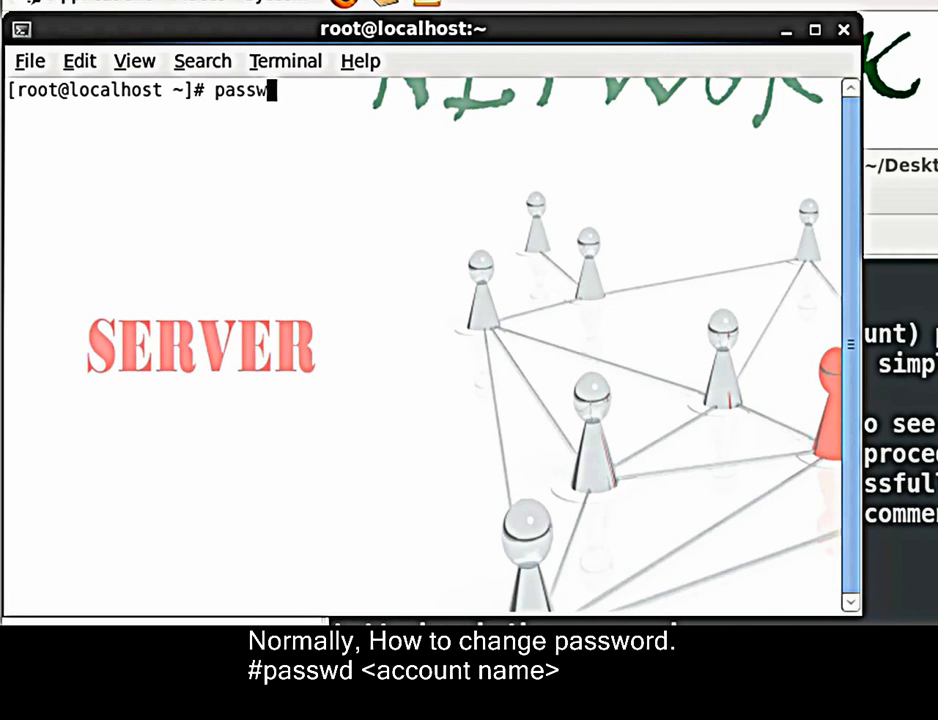
pyautogui.write('d')
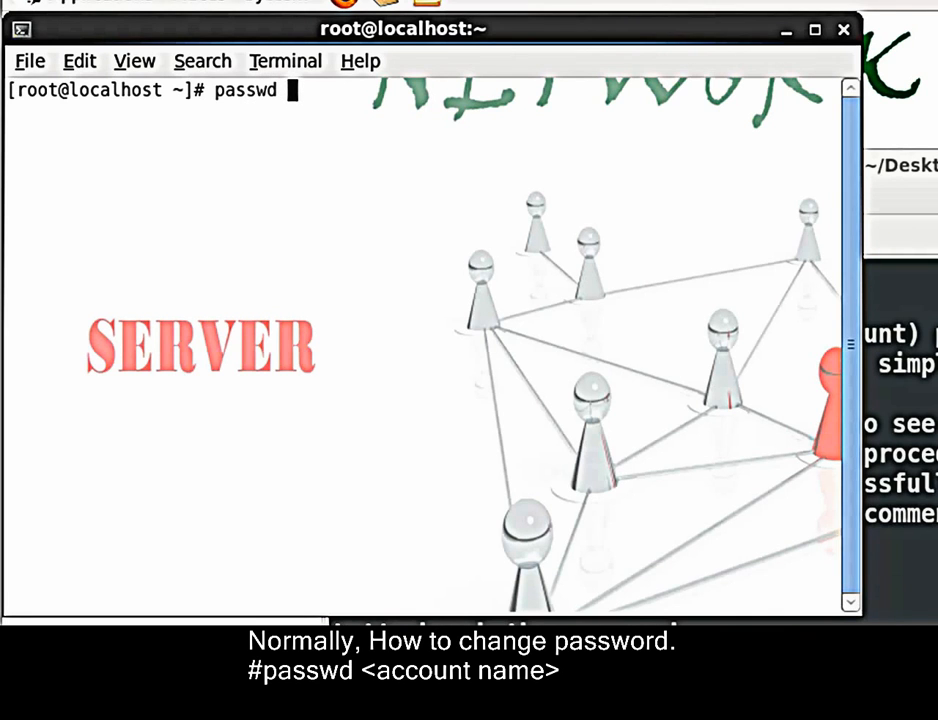
pyautogui.write('root')
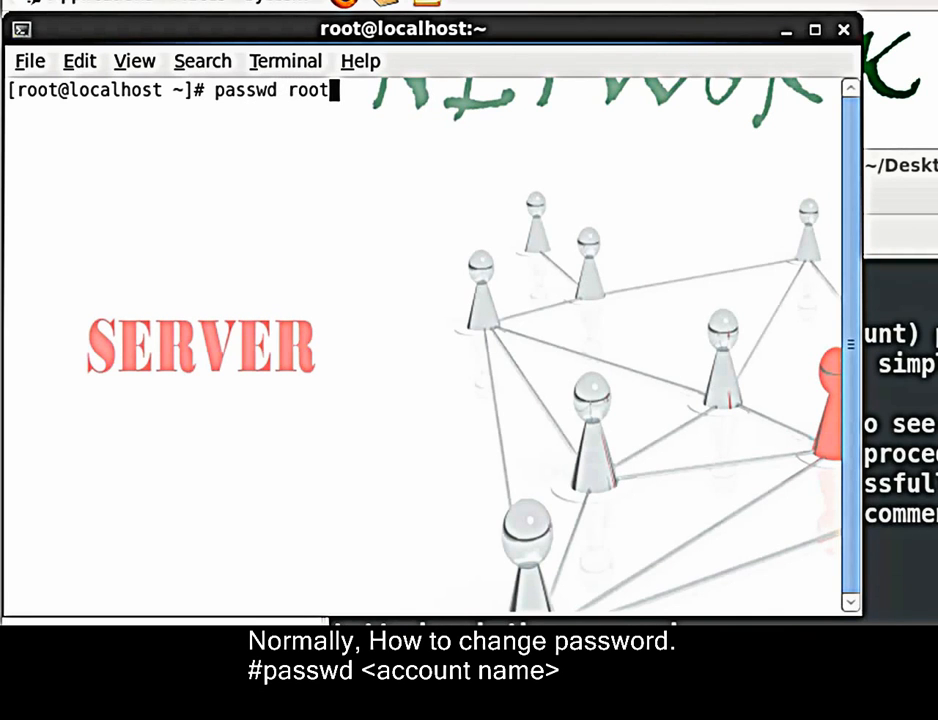
pyautogui.press('Return')
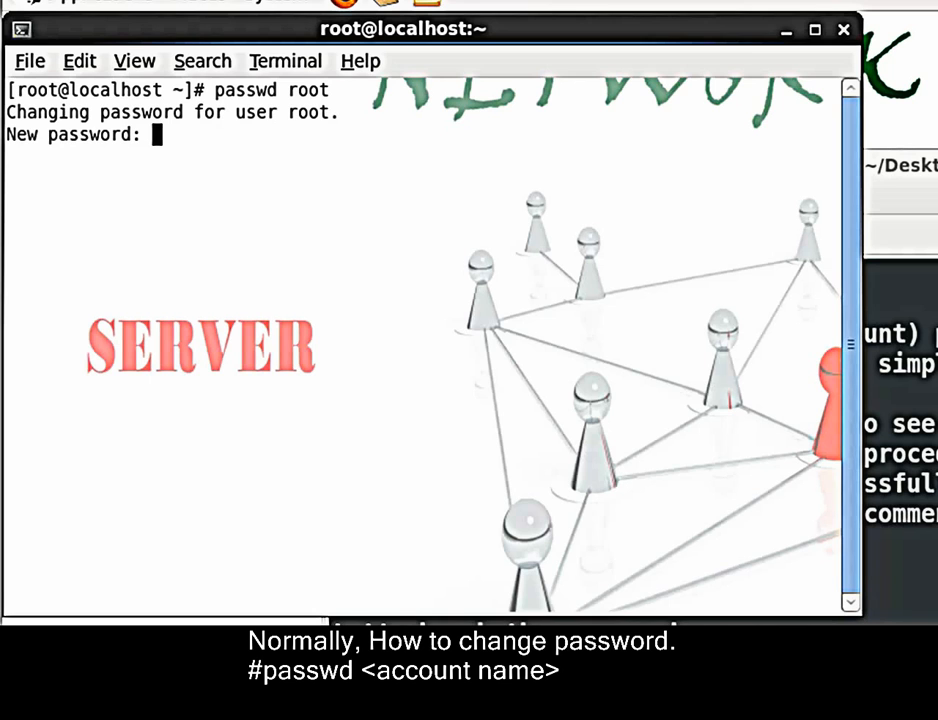
pyautogui.press('Return')
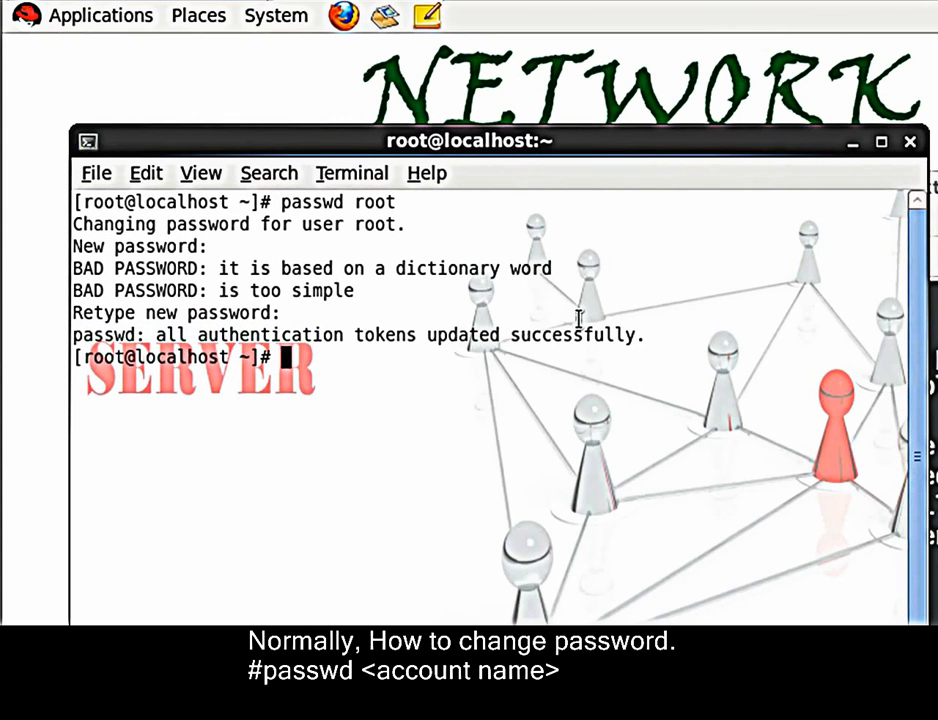
# - Reboot the system from the terminal to reach the GRUB boot menu
pyautogui.write('rebo')
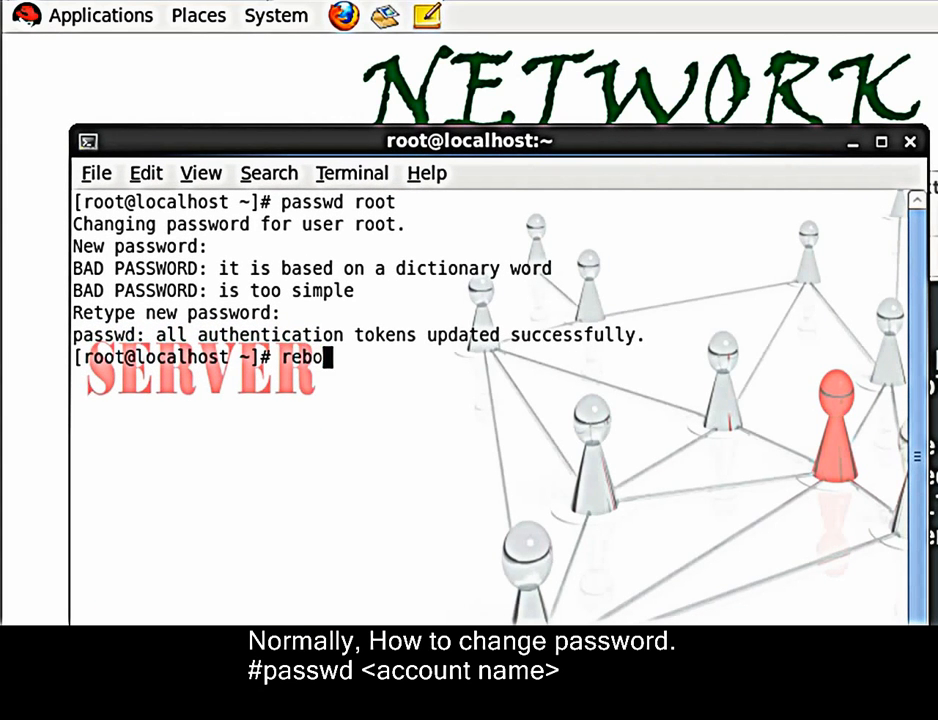
pyautogui.press('Return')
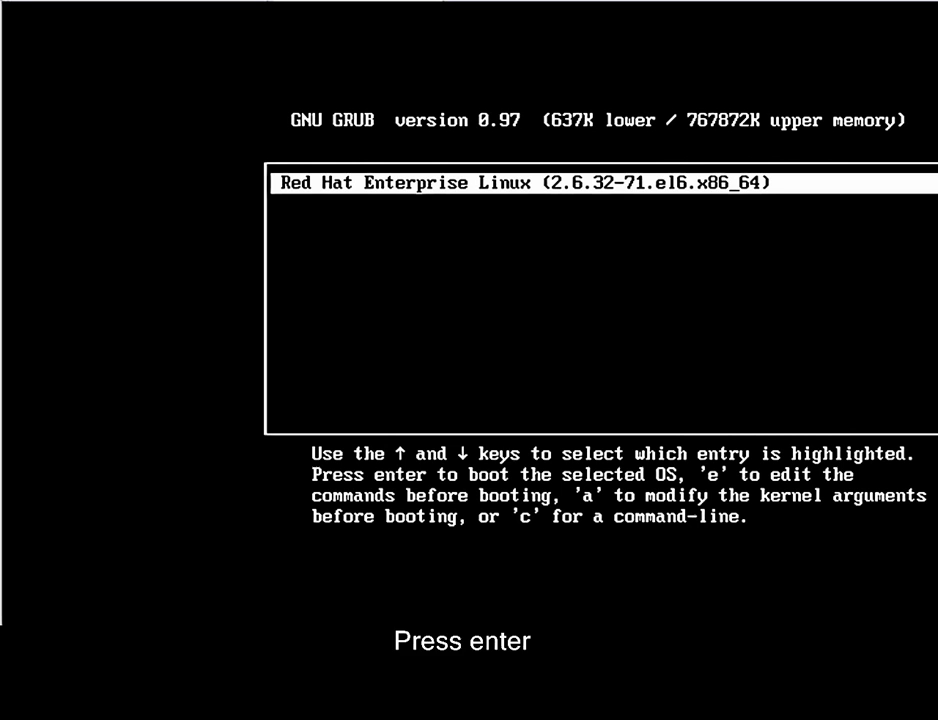
# - Edit the Red Hat Enterprise Linux entry's kernel line ending in 'rhgb quiet'
pyautogui.press('e')
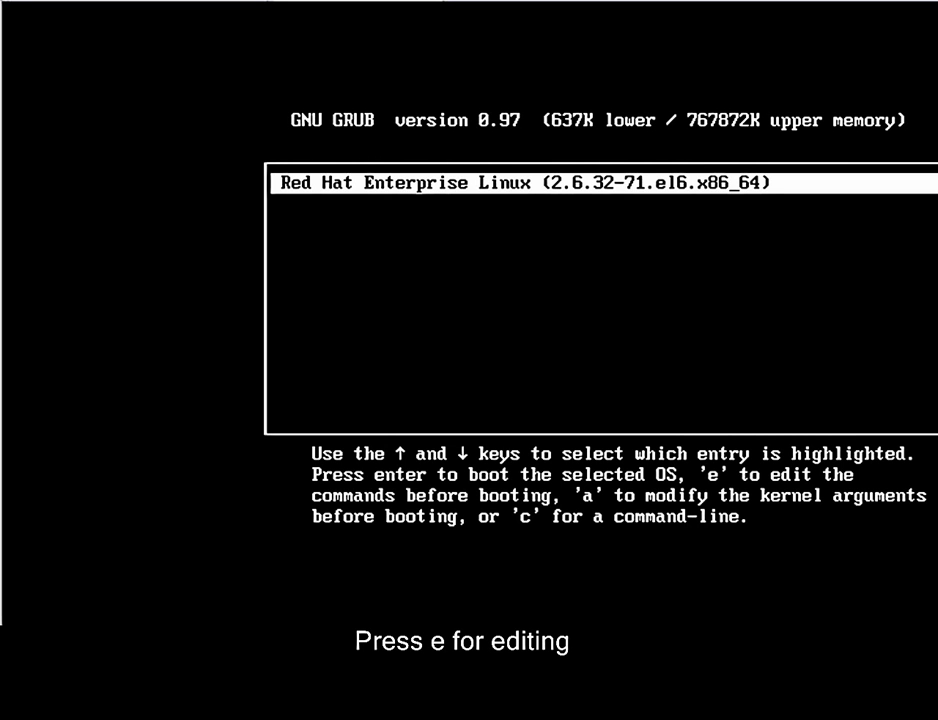
pyautogui.press('e')
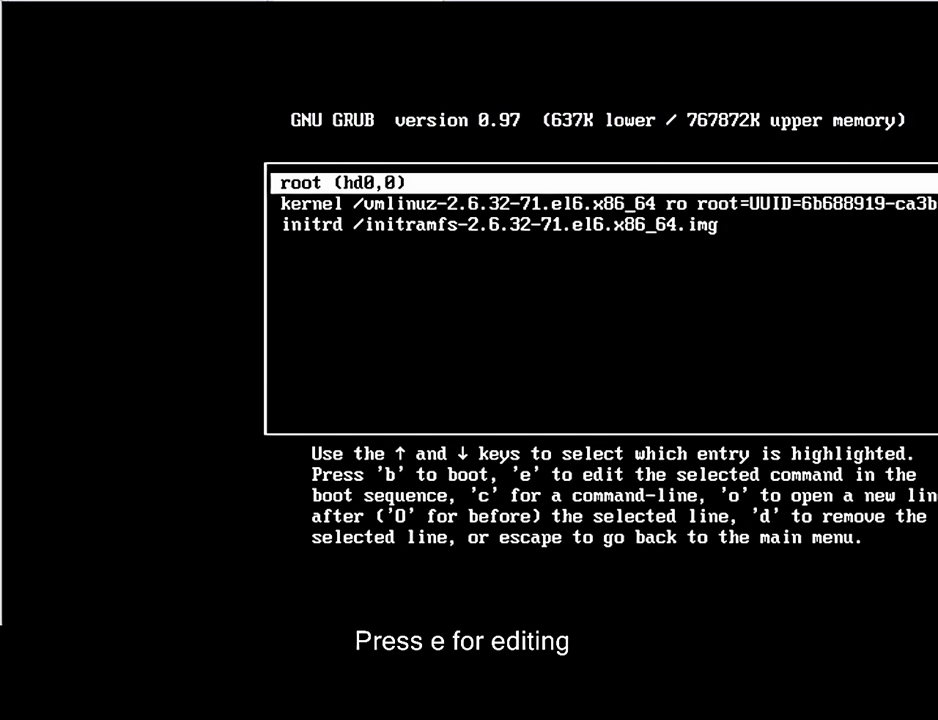
pyautogui.press('Down')
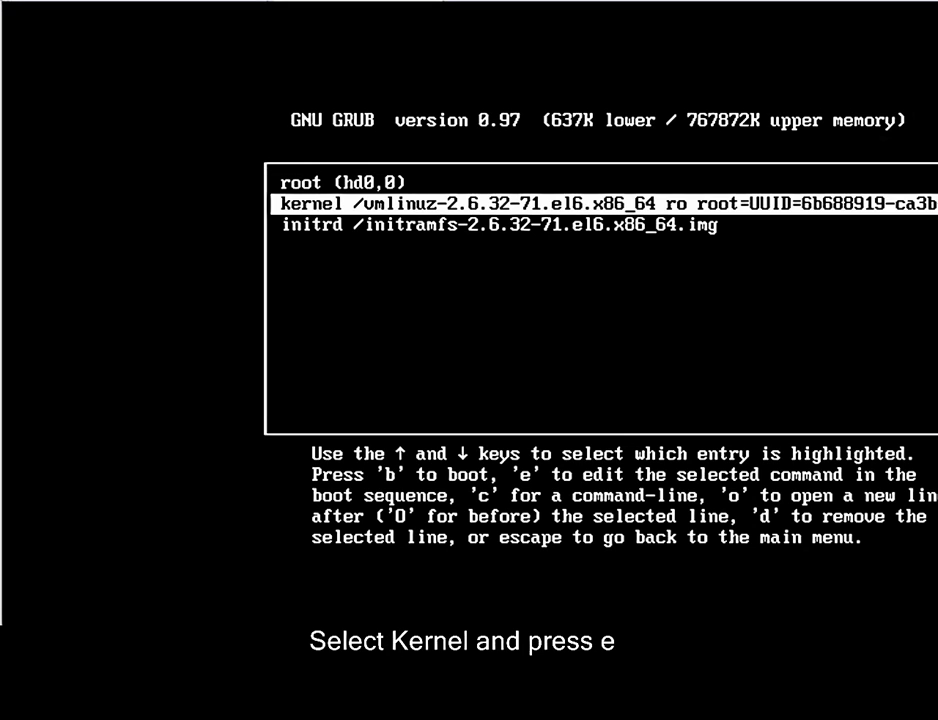
pyautogui.press('e')
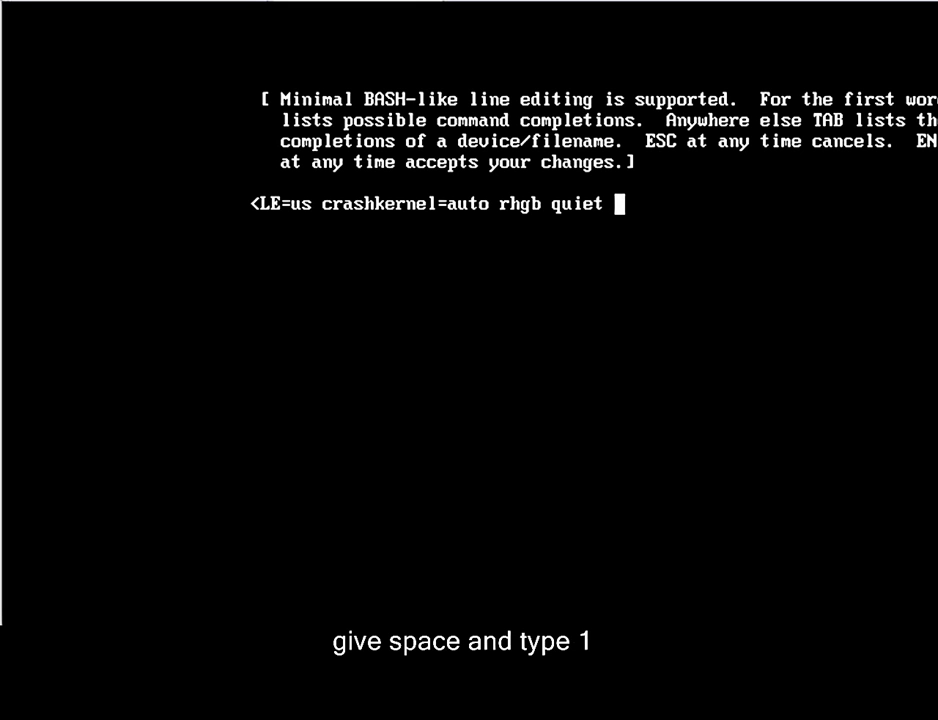
# - Append runlevel '1' to the kernel arguments and accept the edited line
pyautogui.write('1')
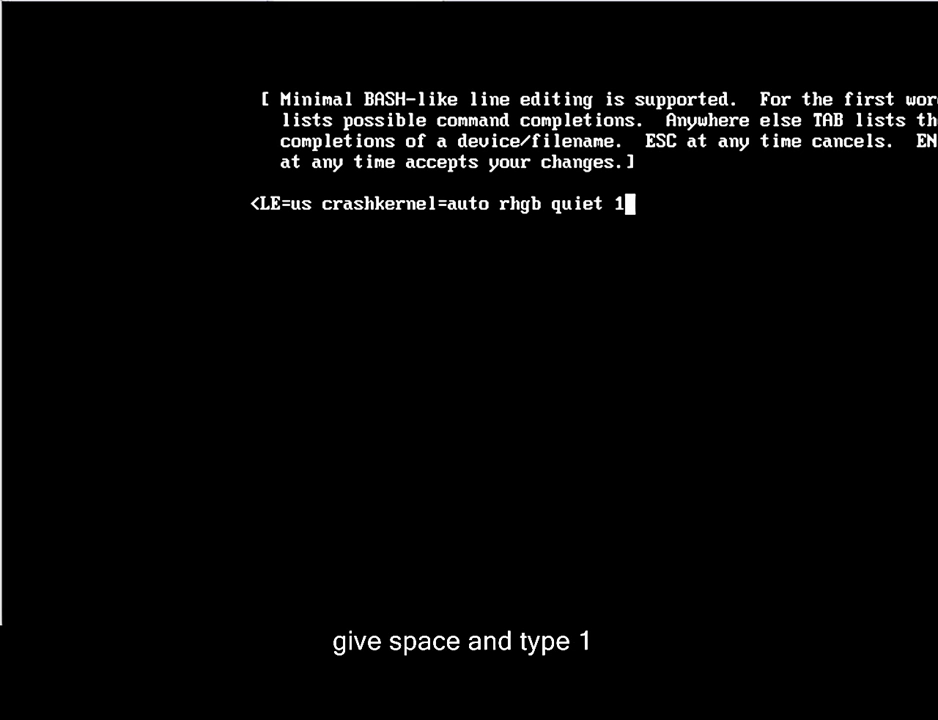
pyautogui.press('Return')
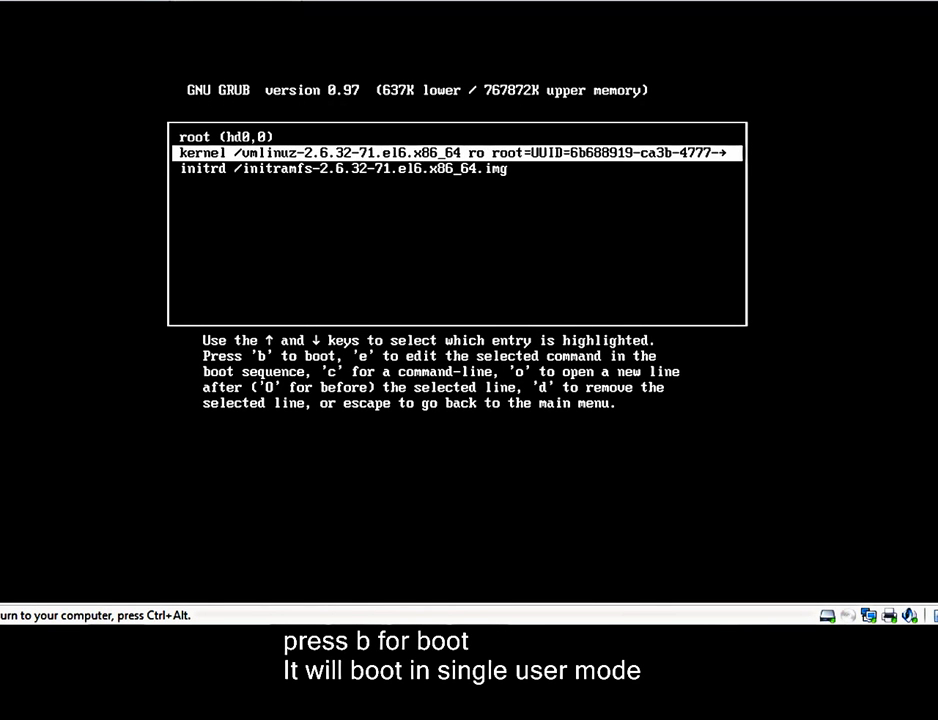
# - Boot the edited GRUB entry into single-user mode at a root shell
pyautogui.press('b')
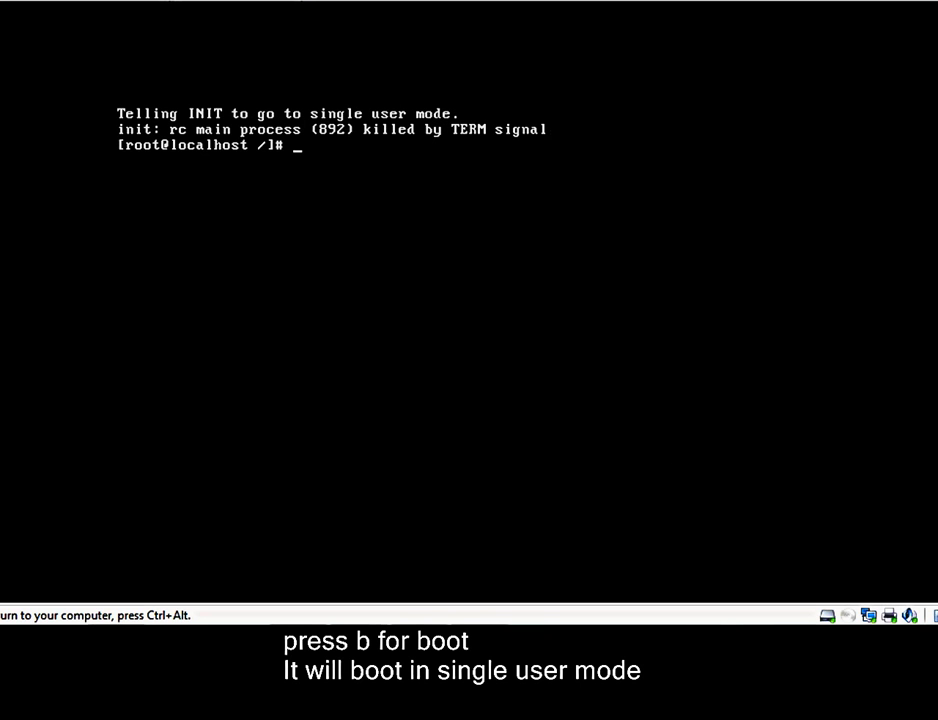
# - Run passwd root at the single-user shell, which returns to the prompt unprompted
pyautogui.press('Return')
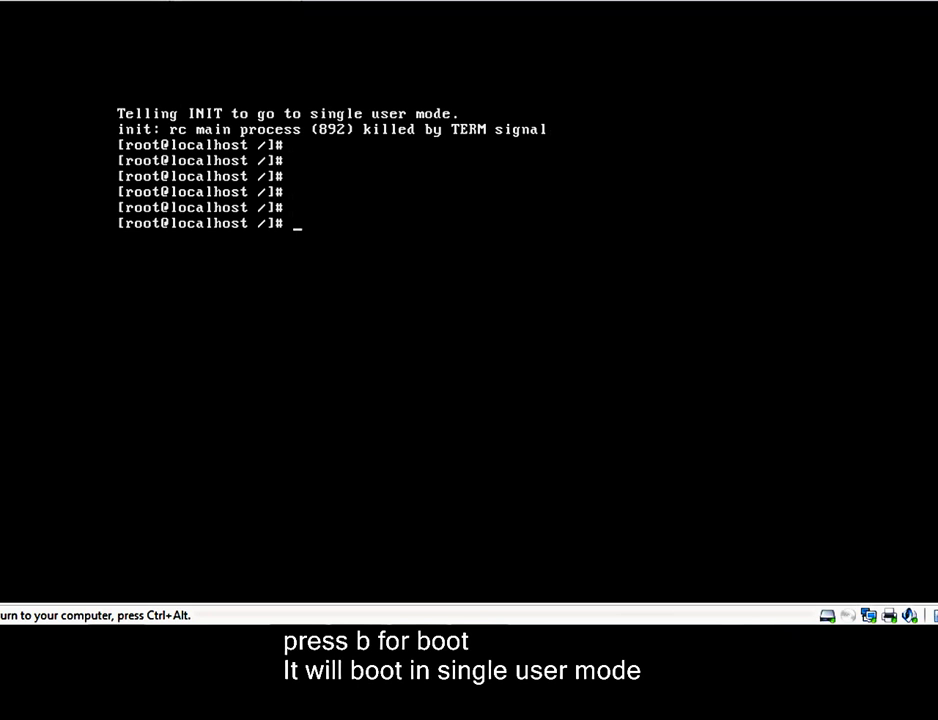
pyautogui.write('pass')
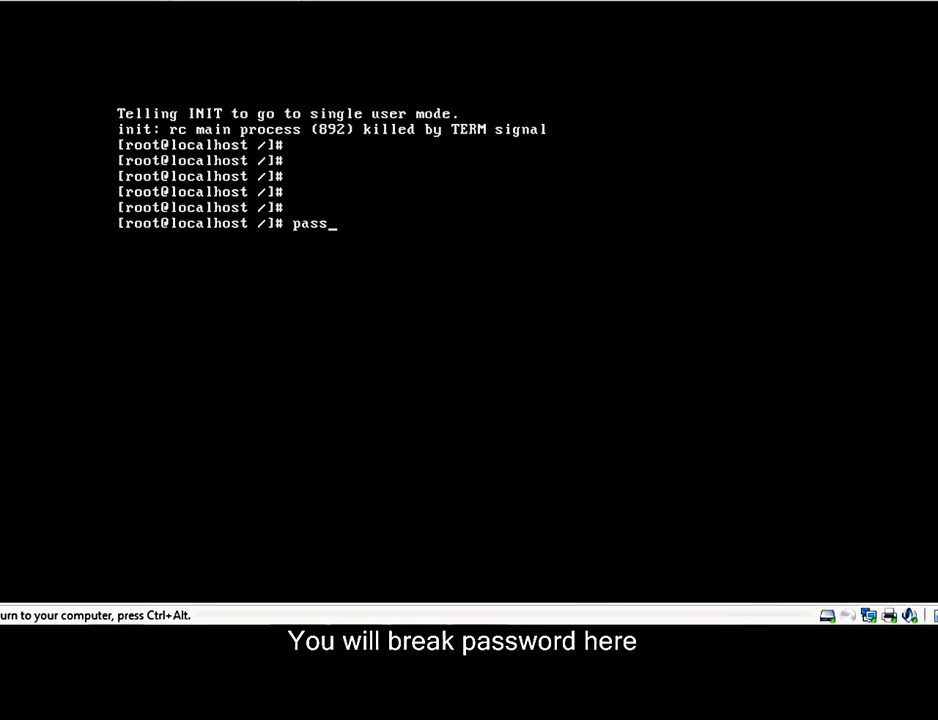
pyautogui.write('wd')
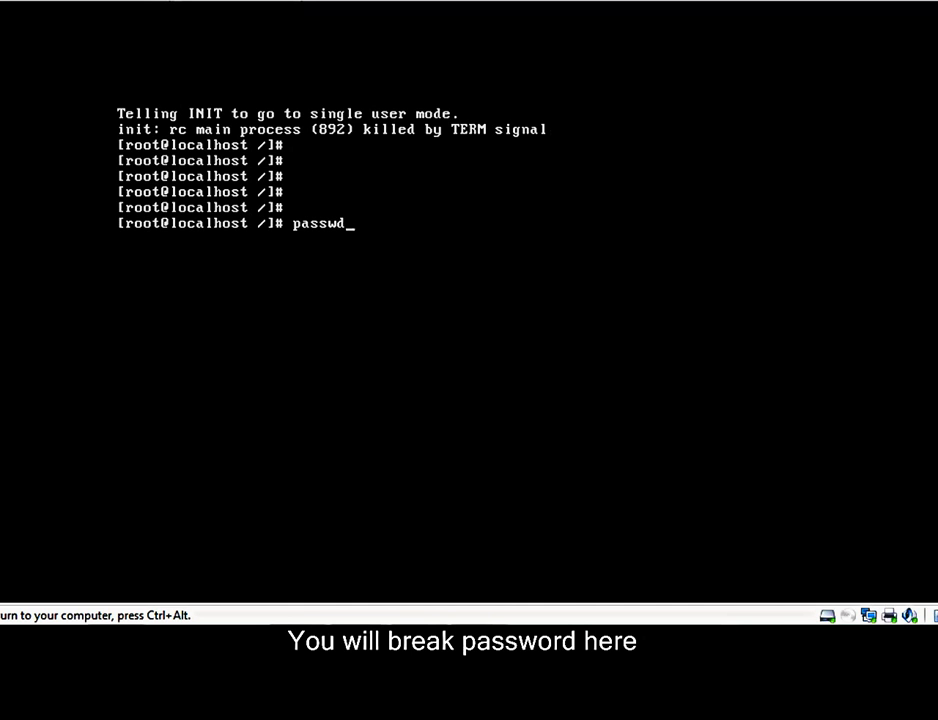
pyautogui.write('r')
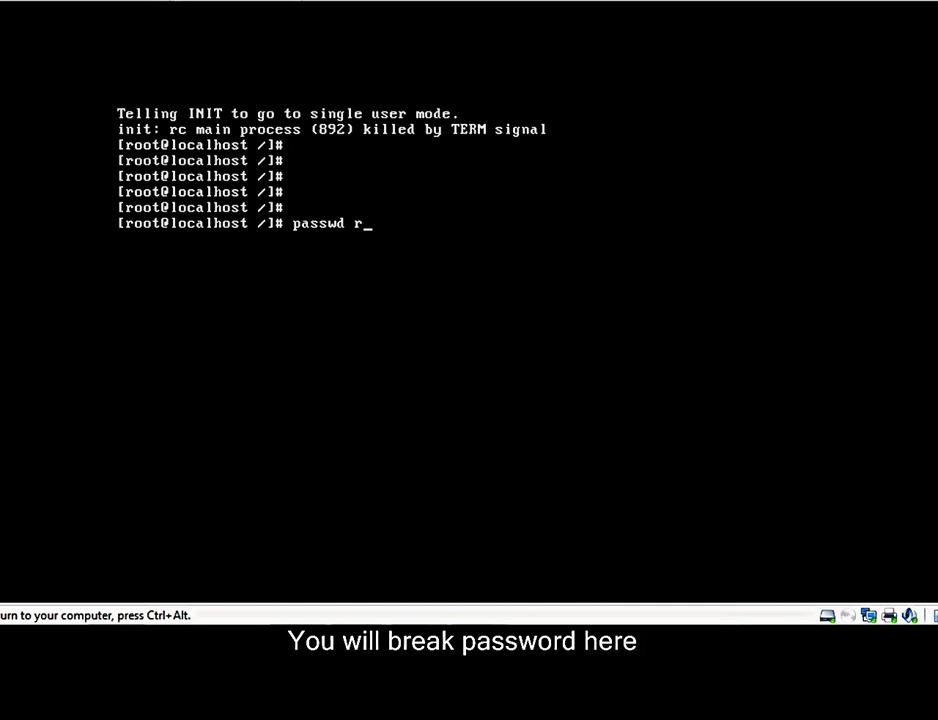
pyautogui.write('oot')
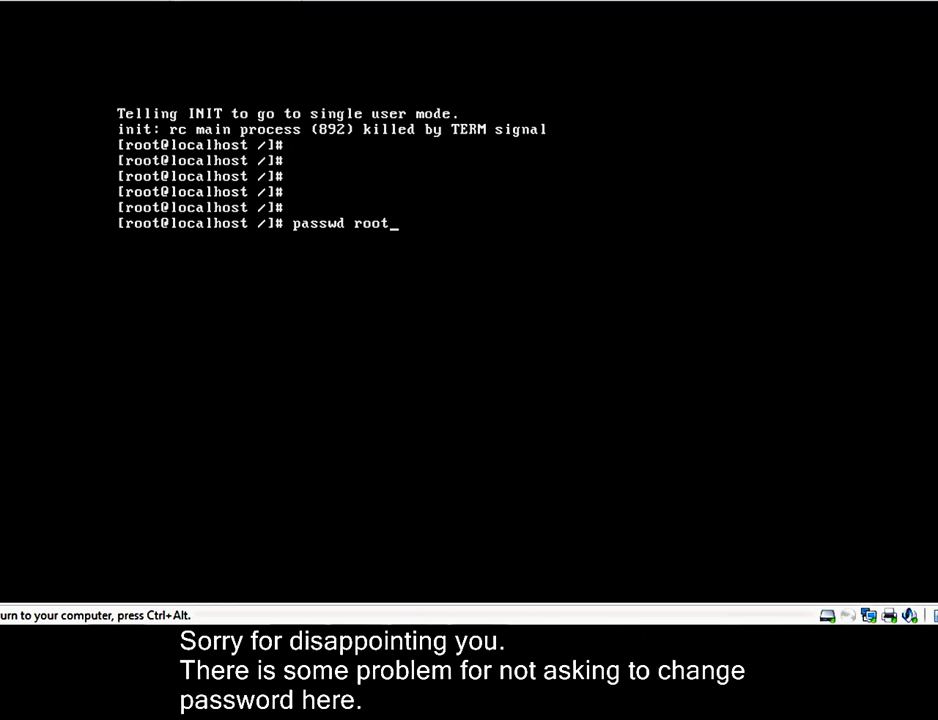
pyautogui.press('Return')
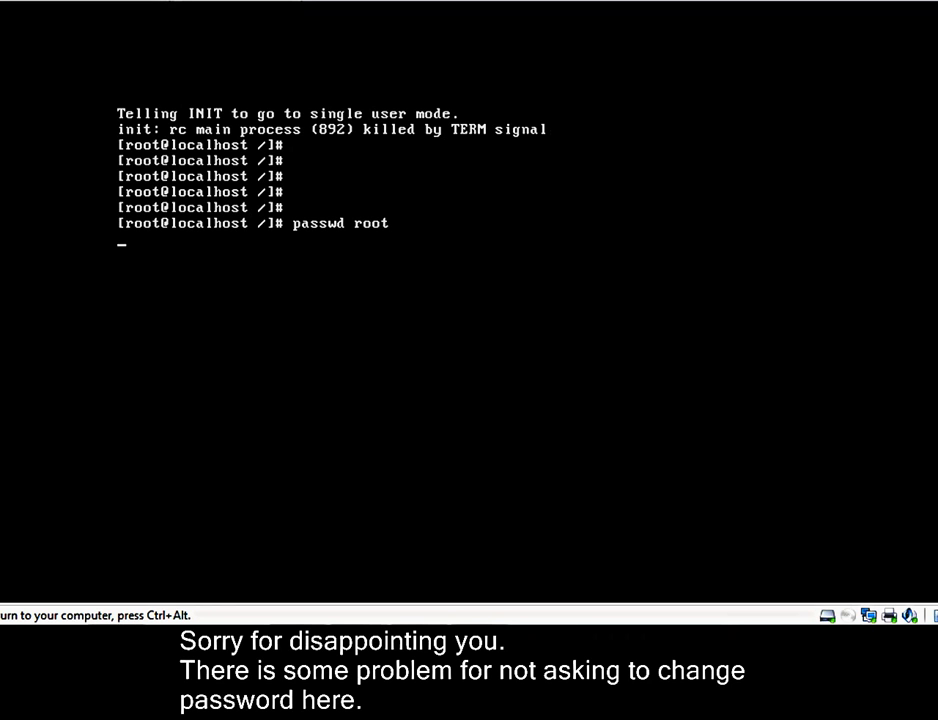
pyautogui.press('Return')
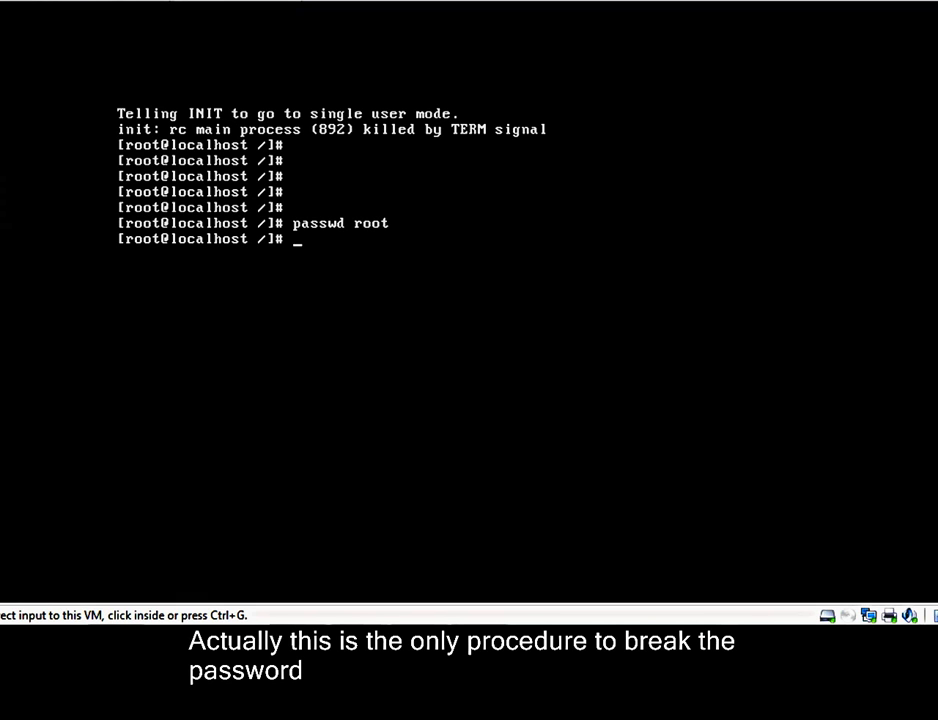
pyautogui.write('re')
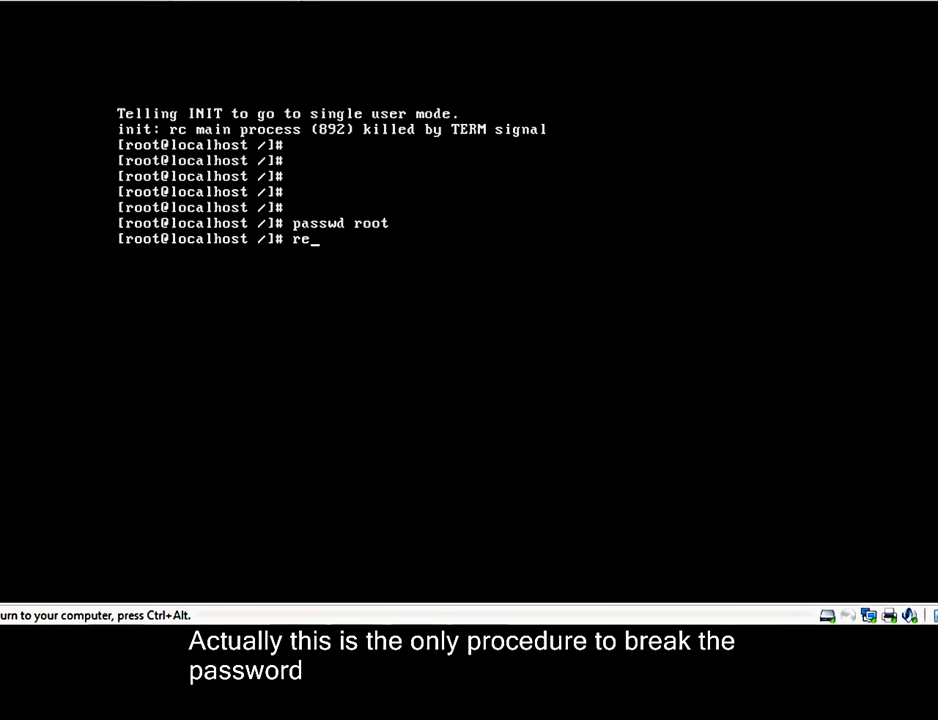